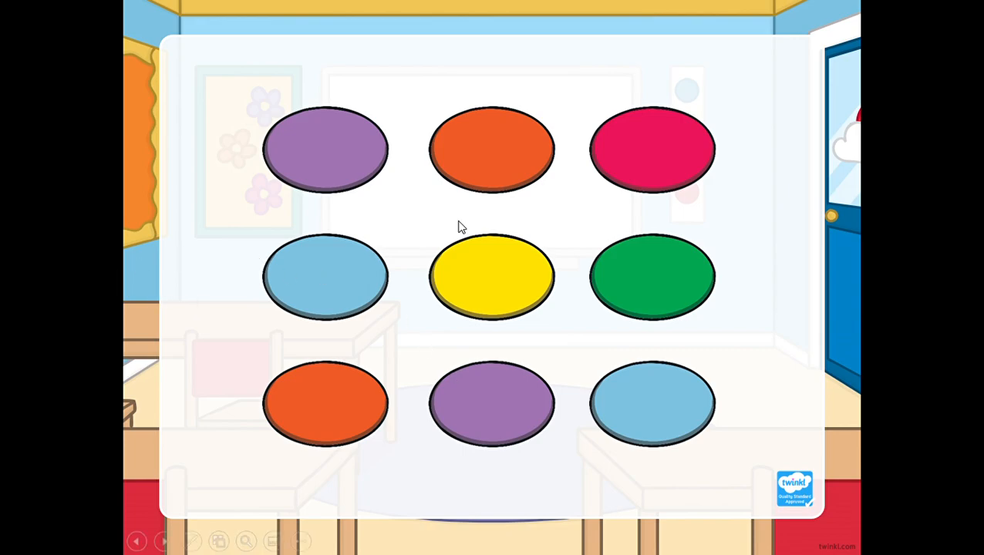
mouse_move(577, 201)
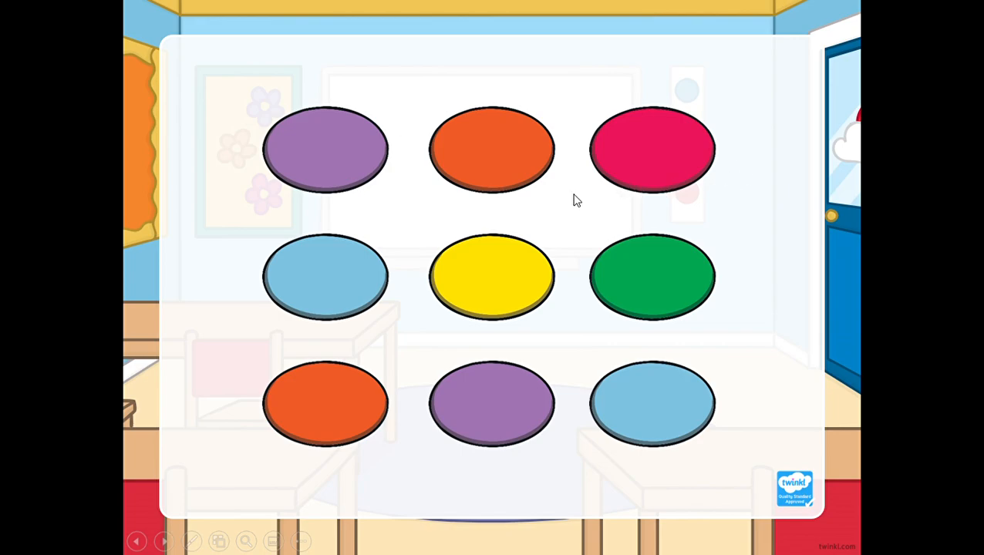
mouse_move(645, 313)
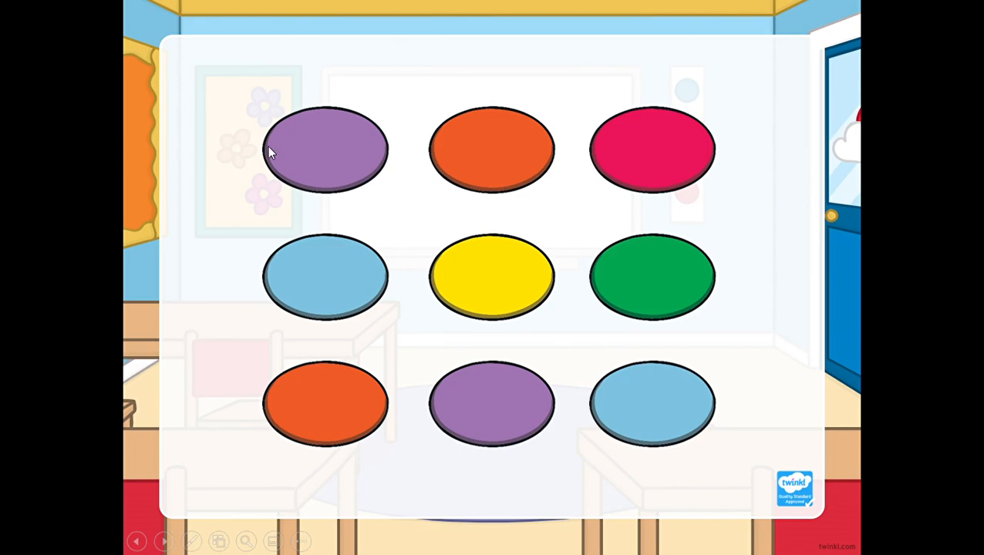
mouse_move(657, 256)
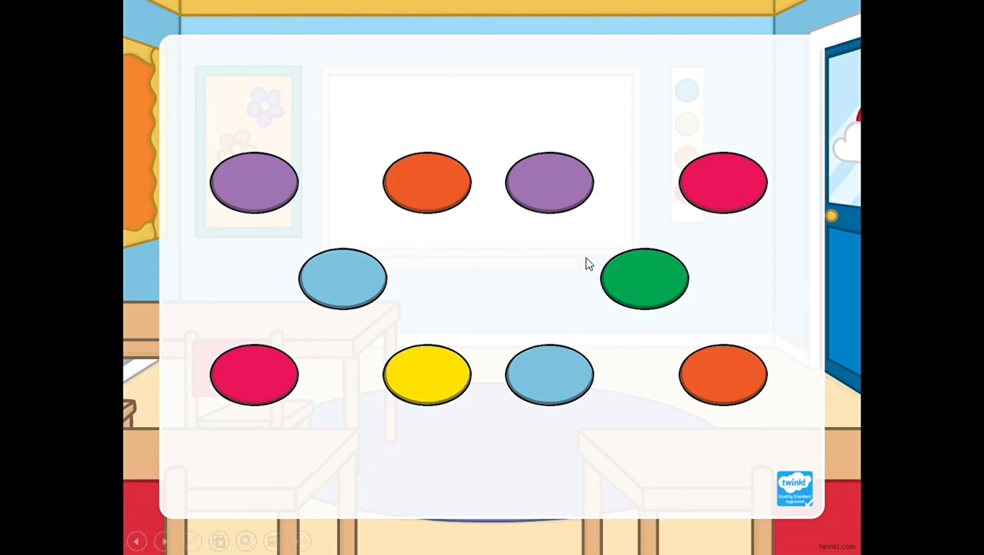
mouse_move(799, 333)
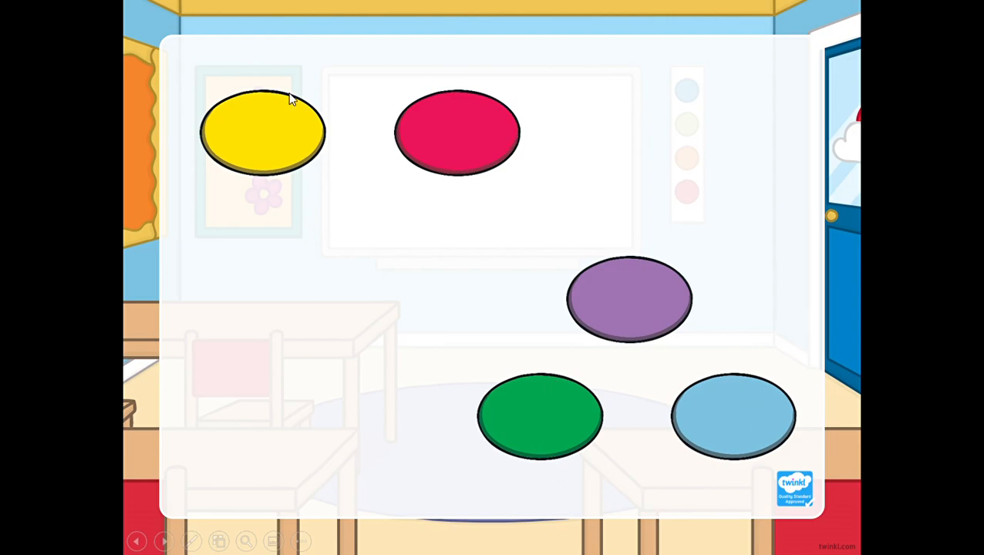
mouse_move(326, 139)
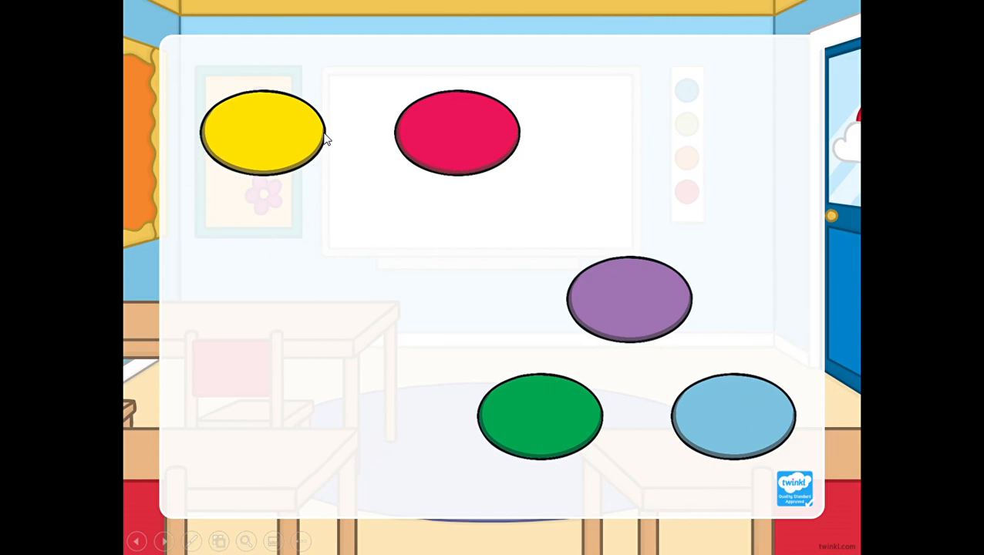
mouse_move(833, 140)
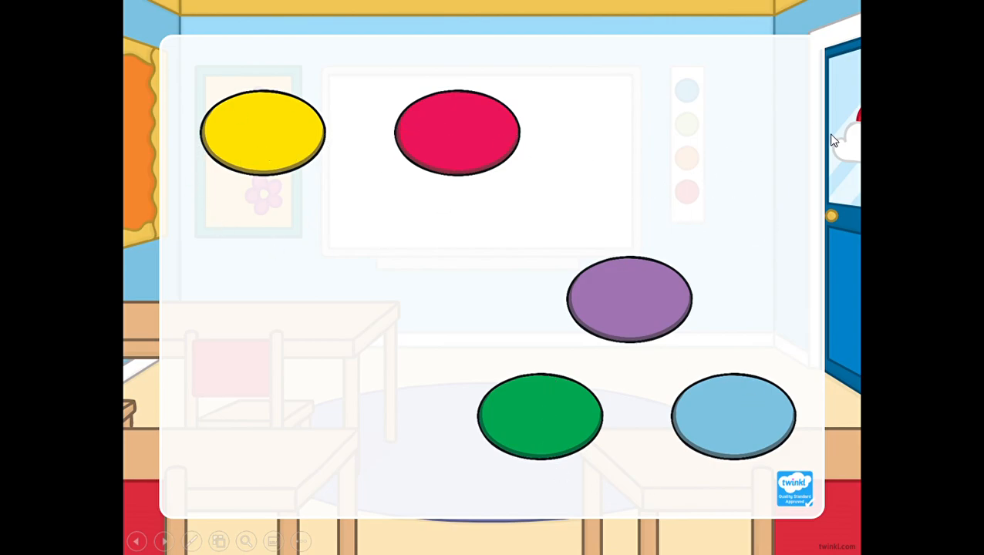
mouse_move(569, 216)
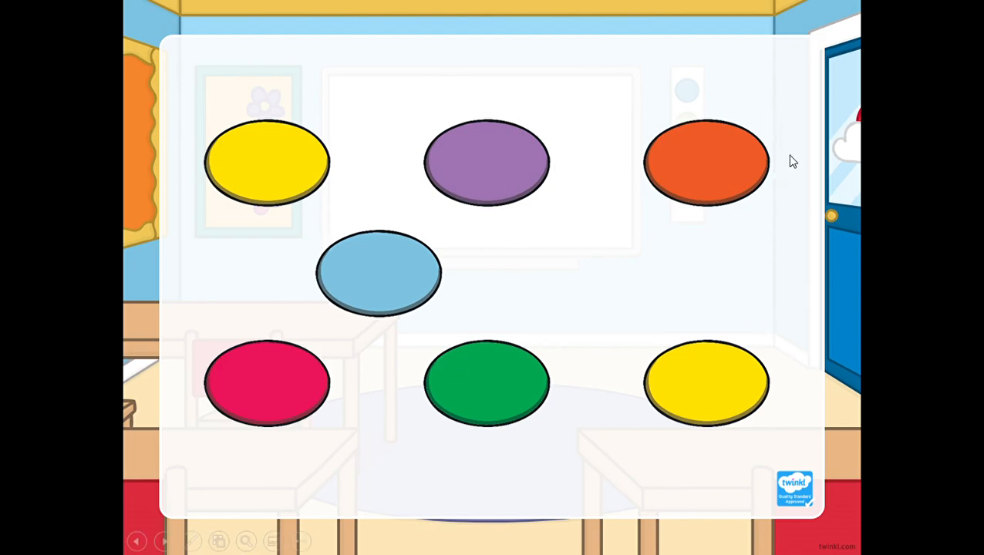
mouse_move(819, 247)
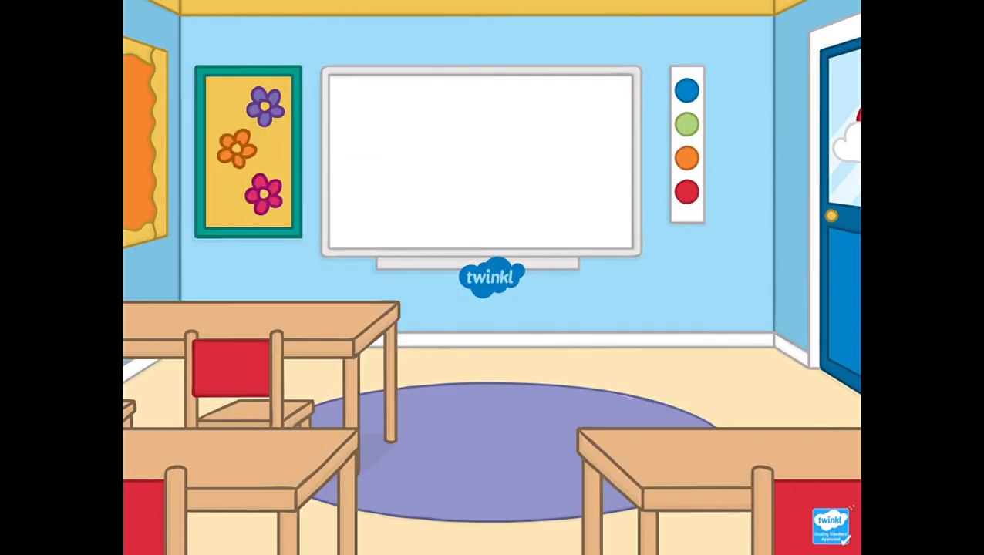
mouse_move(910, 92)
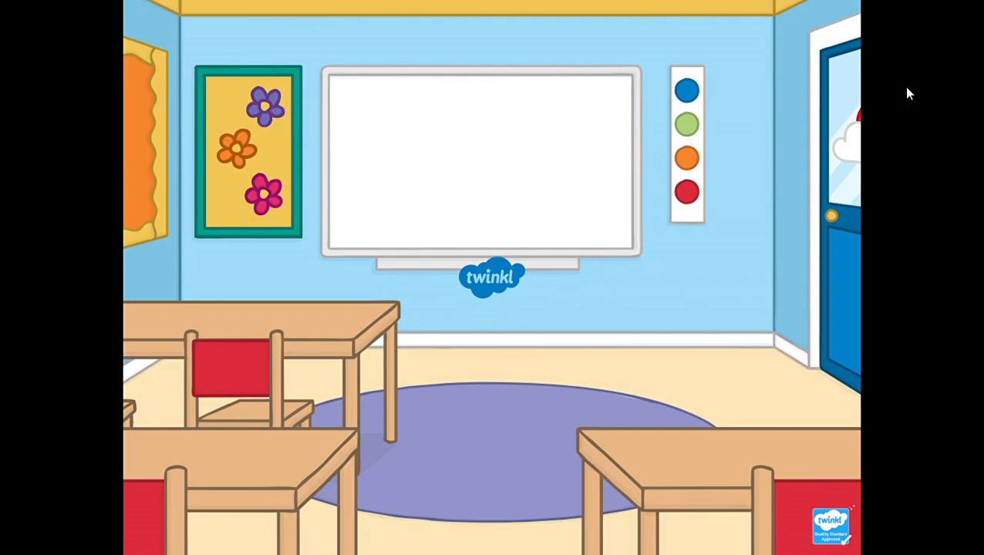